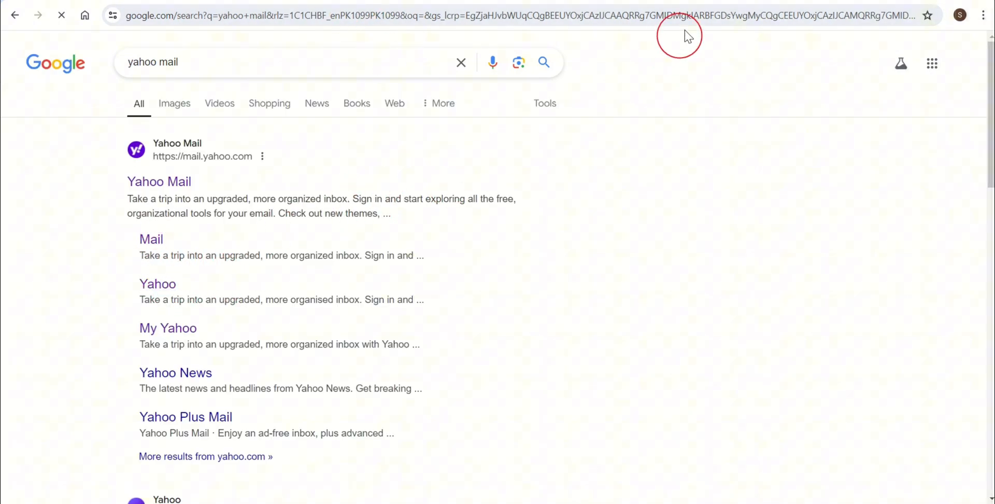
Step: Open the Yahoo Mail link from the Google results for 'yahoo mail'
{"action": "left_click", "coordinate": [158, 182]}
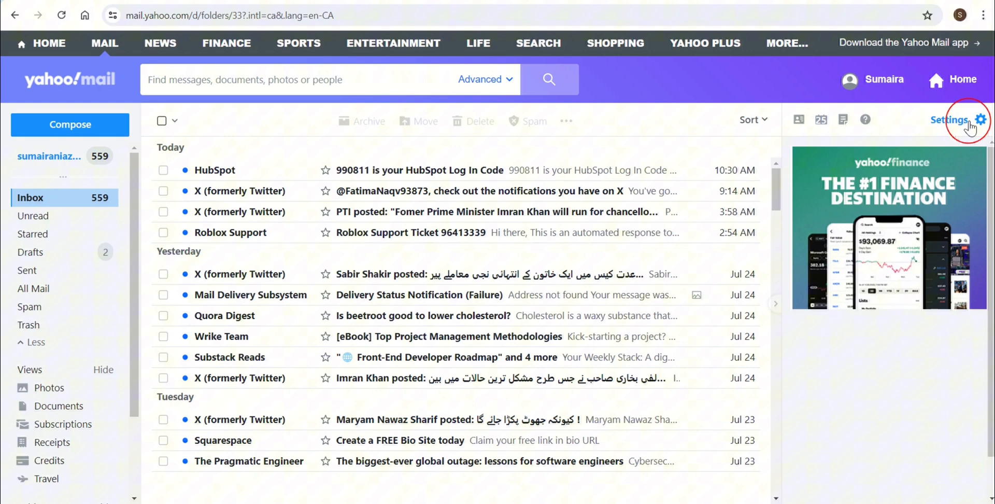
Step: Open the full Yahoo Mail settings page from the gear's More Settings link
{"action": "left_click", "coordinate": [980, 119]}
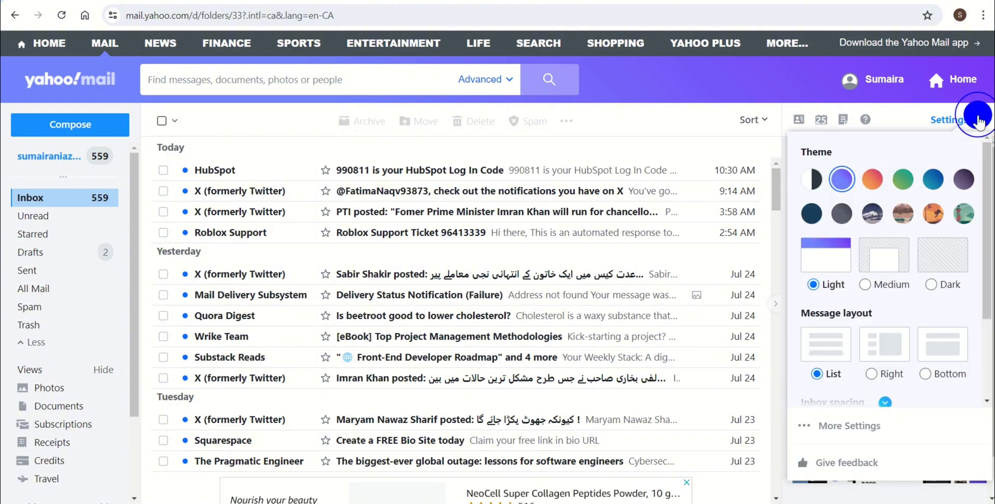
{"action": "right_click", "coordinate": [850, 425]}
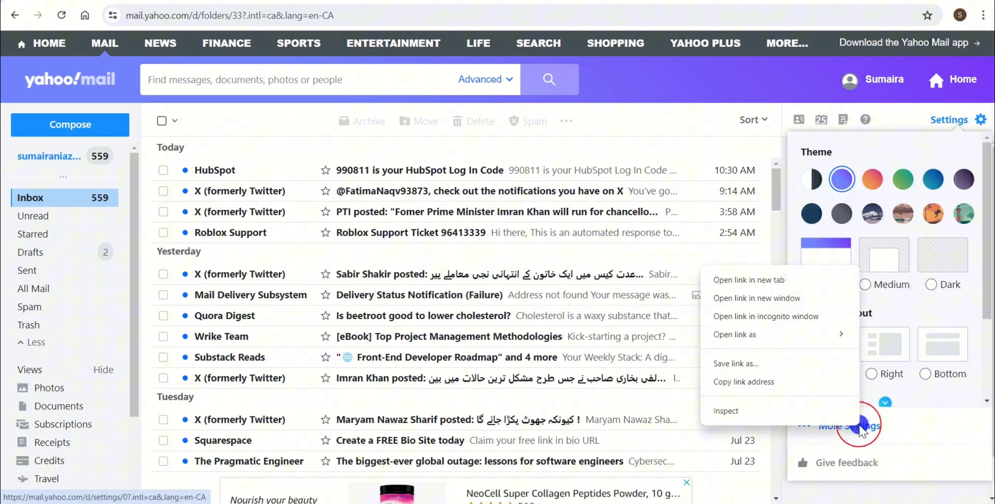
{"action": "left_click", "coordinate": [854, 424]}
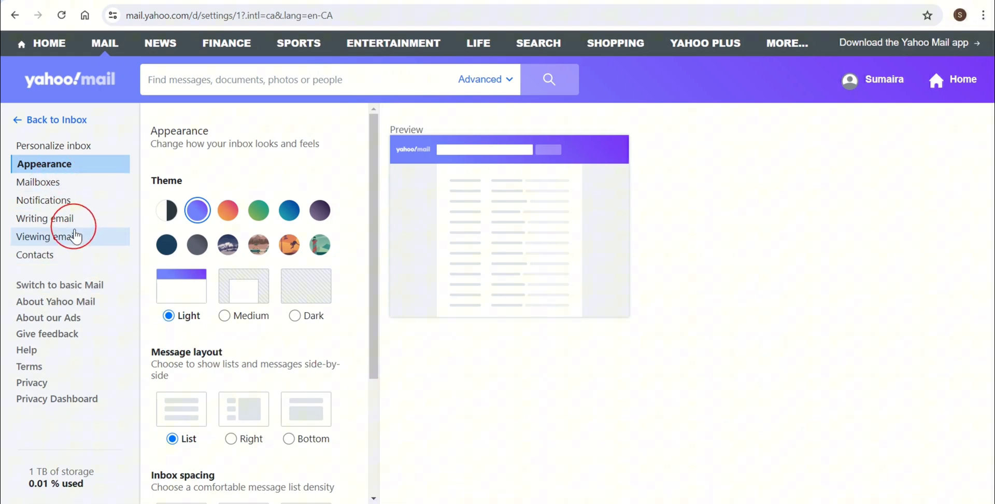
Step: Turn on the Signature toggle under Writing email, then go Back to Inbox
{"action": "left_click", "coordinate": [48, 218]}
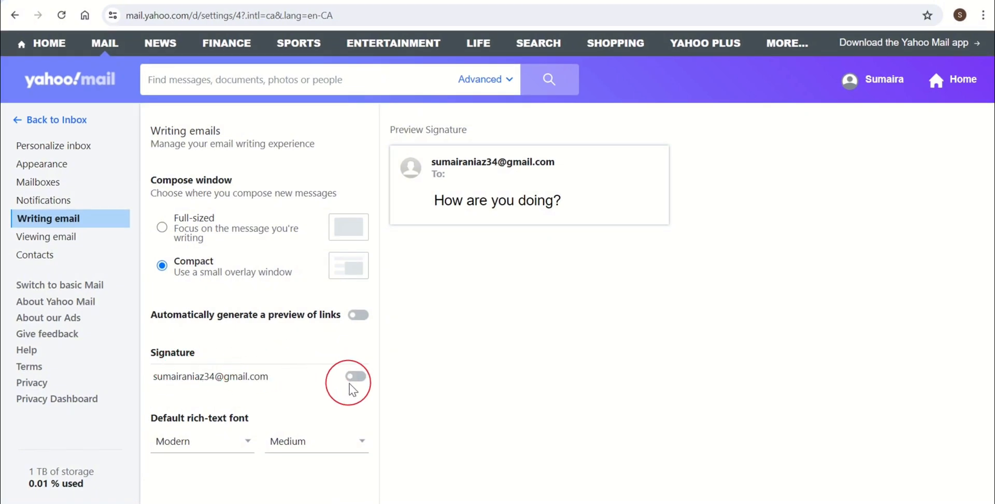
{"action": "left_click", "coordinate": [356, 376]}
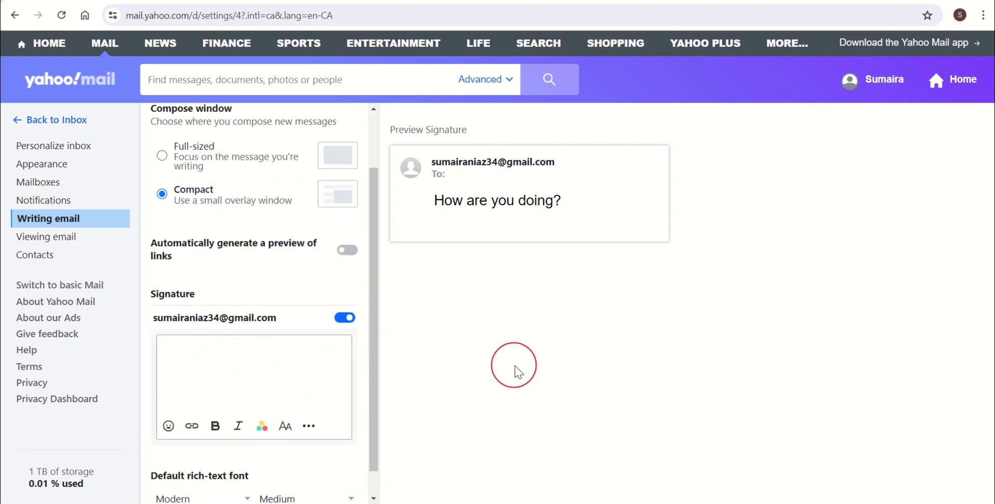
{"action": "mouse_move", "coordinate": [45, 112]}
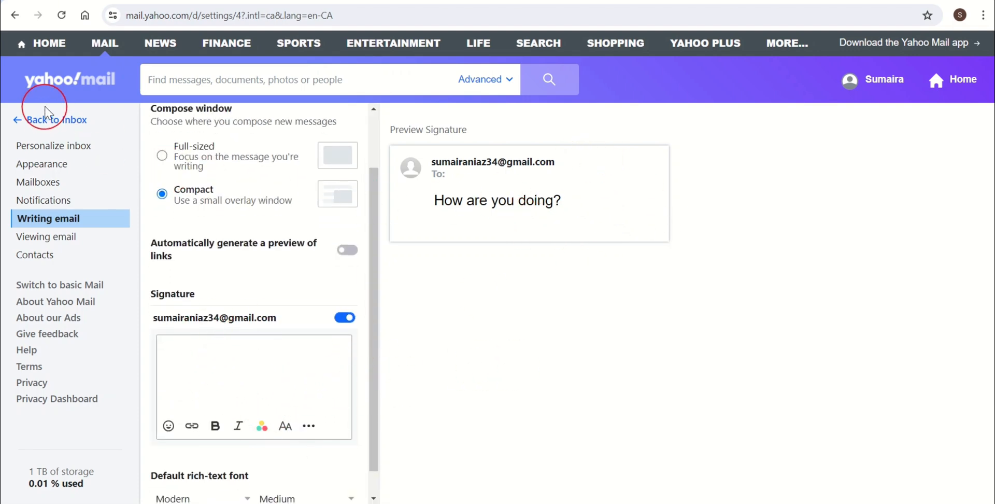
{"action": "left_click", "coordinate": [56, 120]}
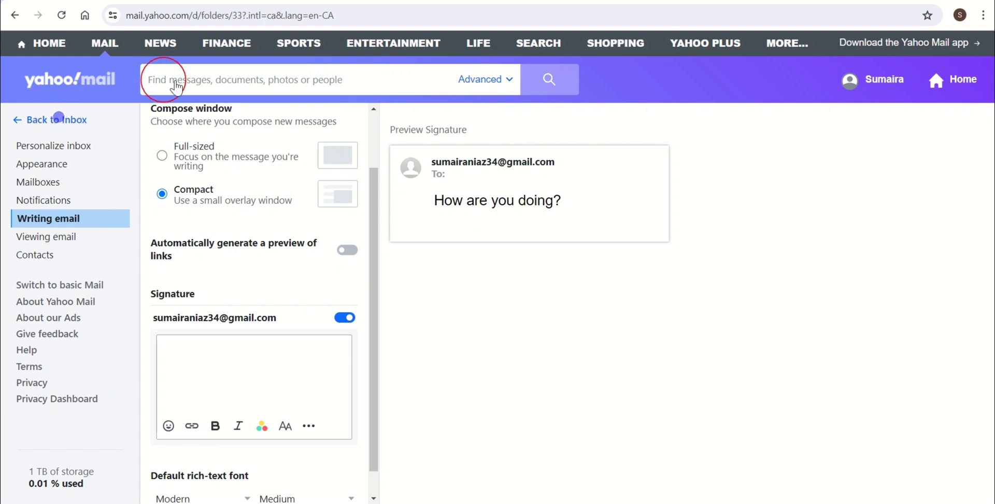
{"action": "left_click", "coordinate": [49, 120]}
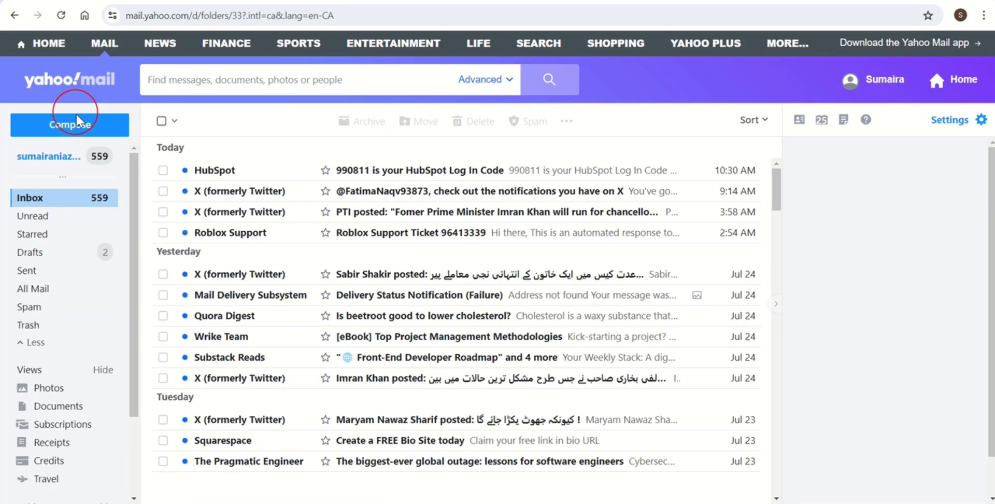